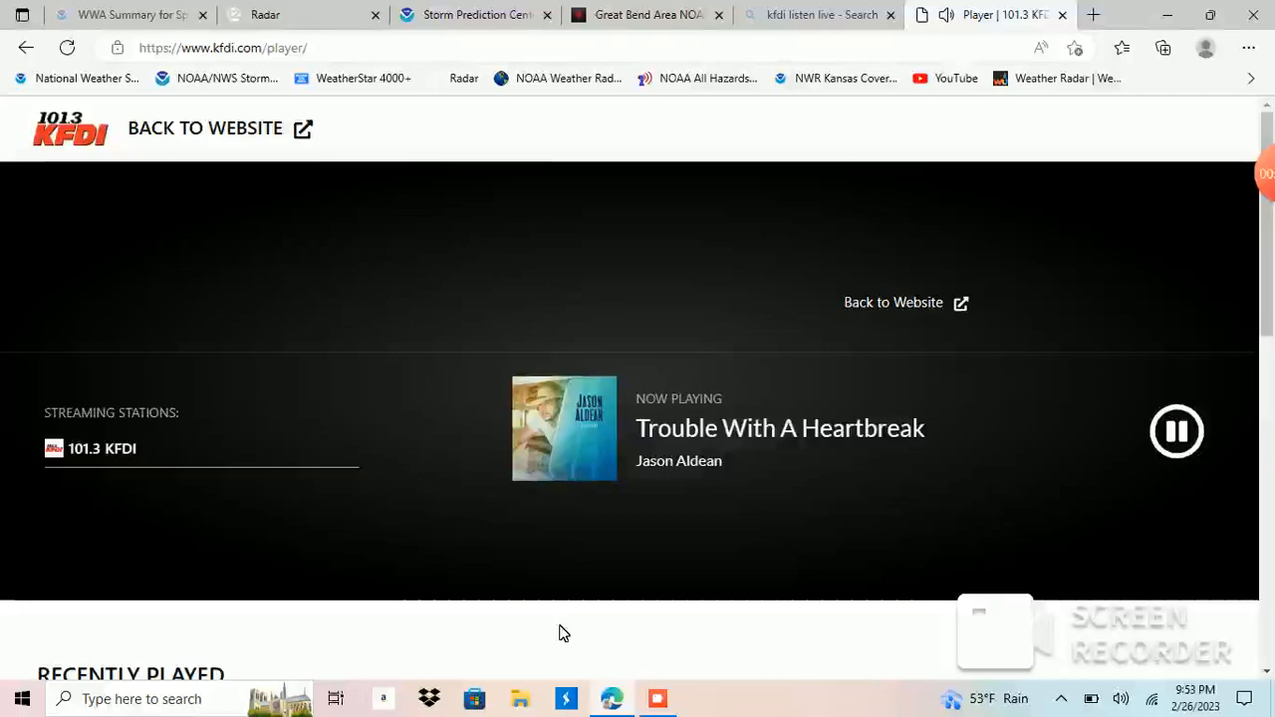
{"action": "mouse_move", "coordinate": [1149, 279]}
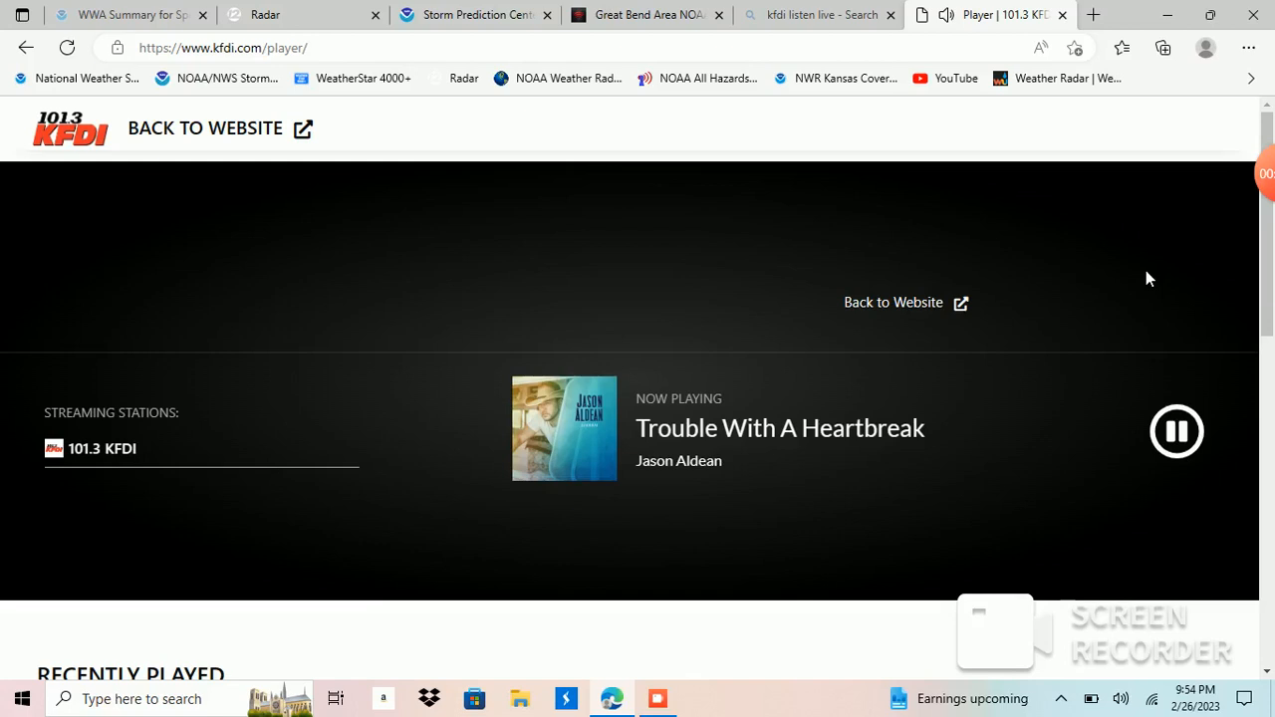
{"action": "mouse_move", "coordinate": [1156, 226]}
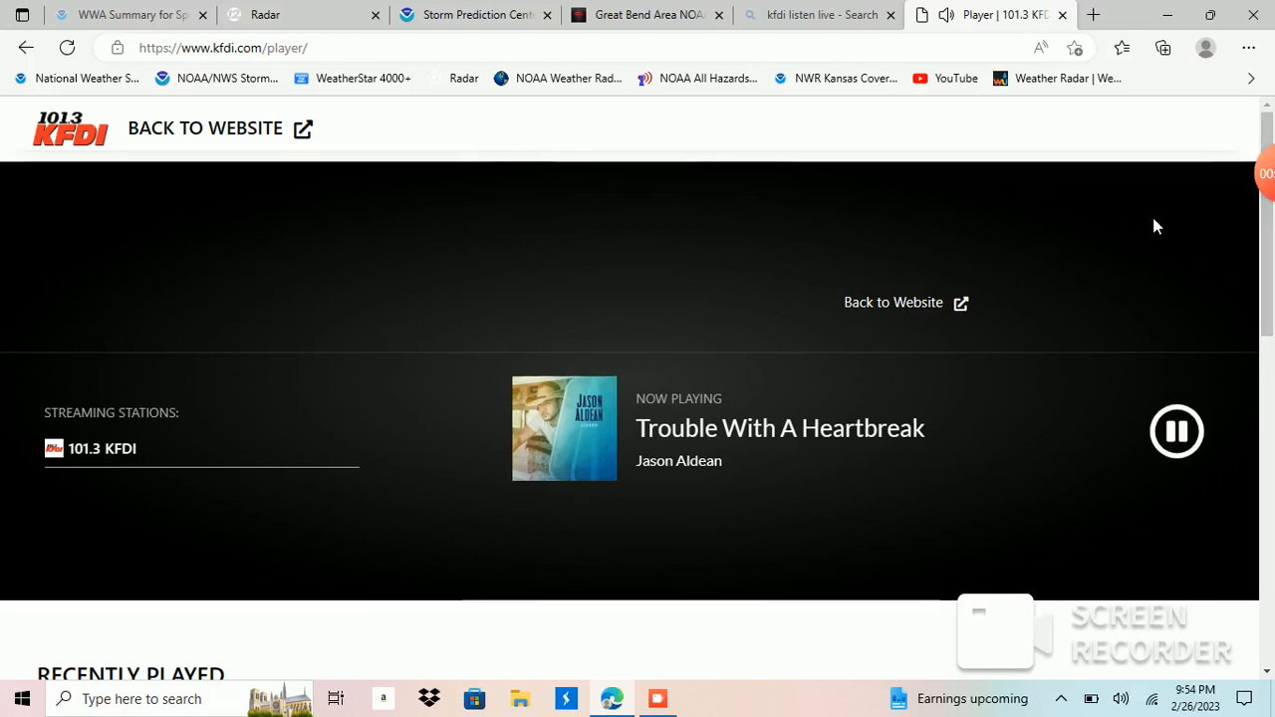